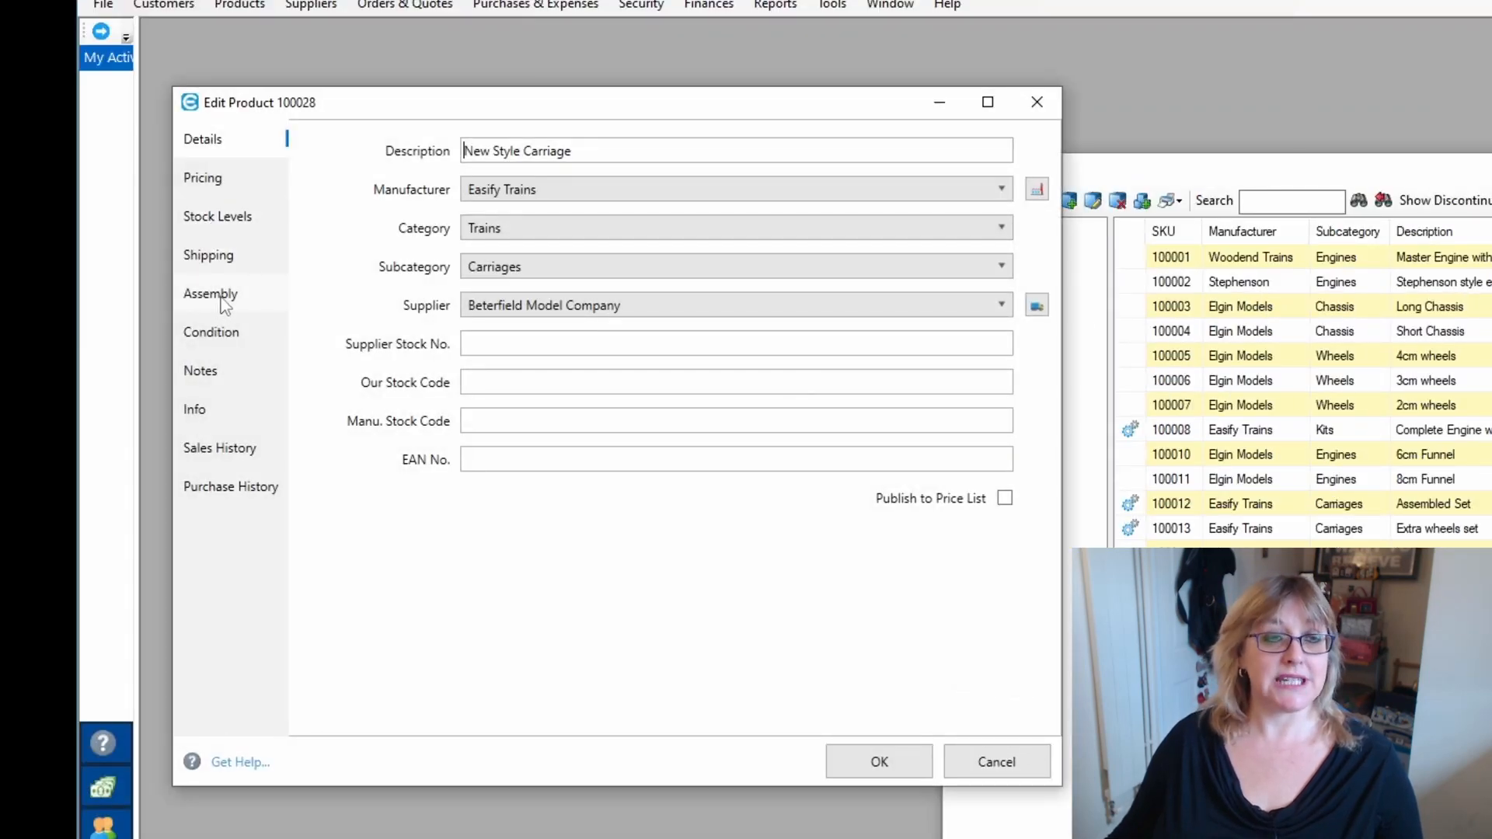
Copy the current assembly version of product 100028 as 'Version 2' with its four components.
click(210, 293)
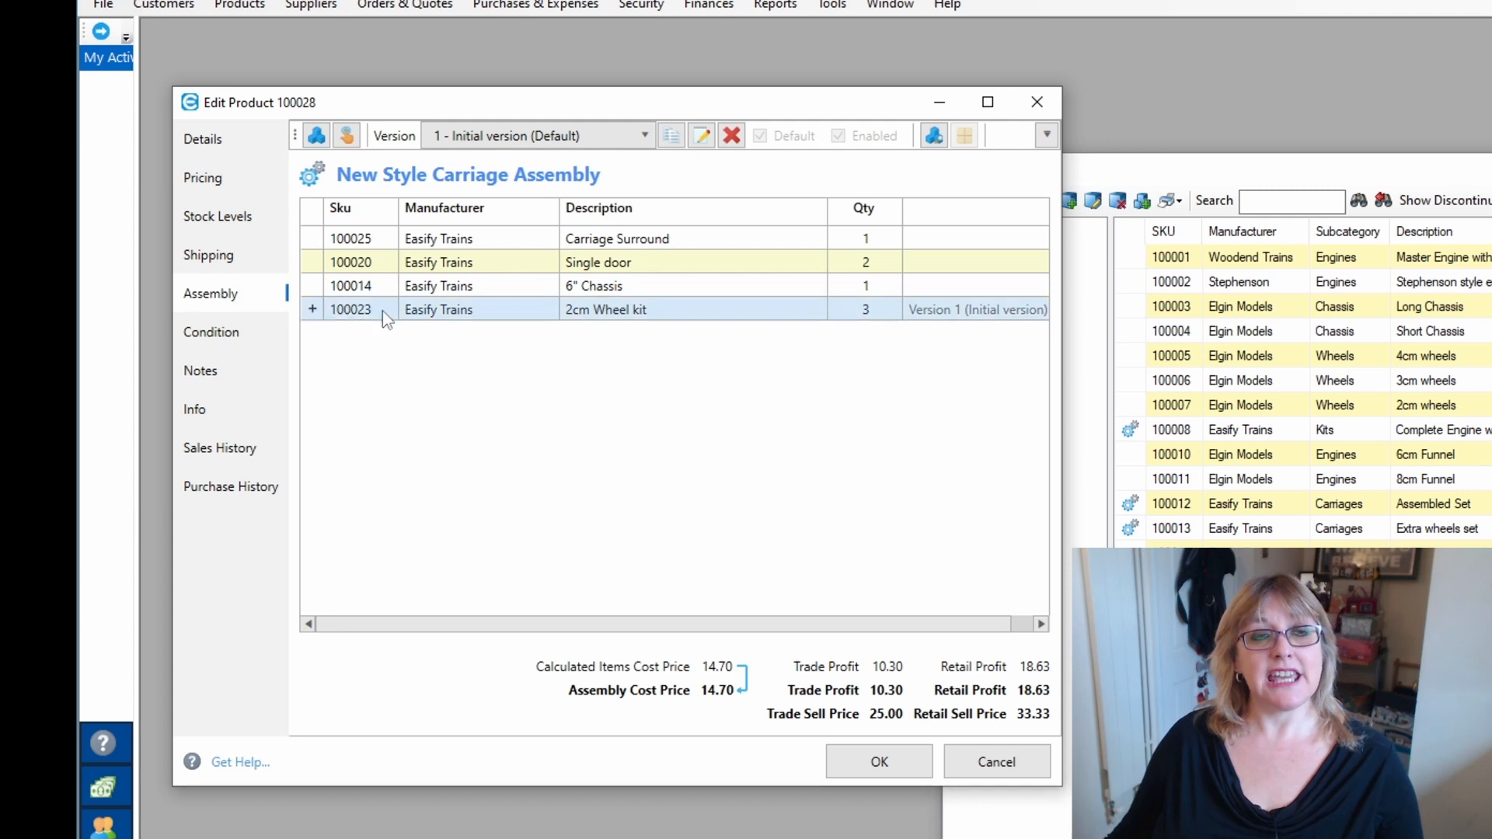
mouse_move(422, 323)
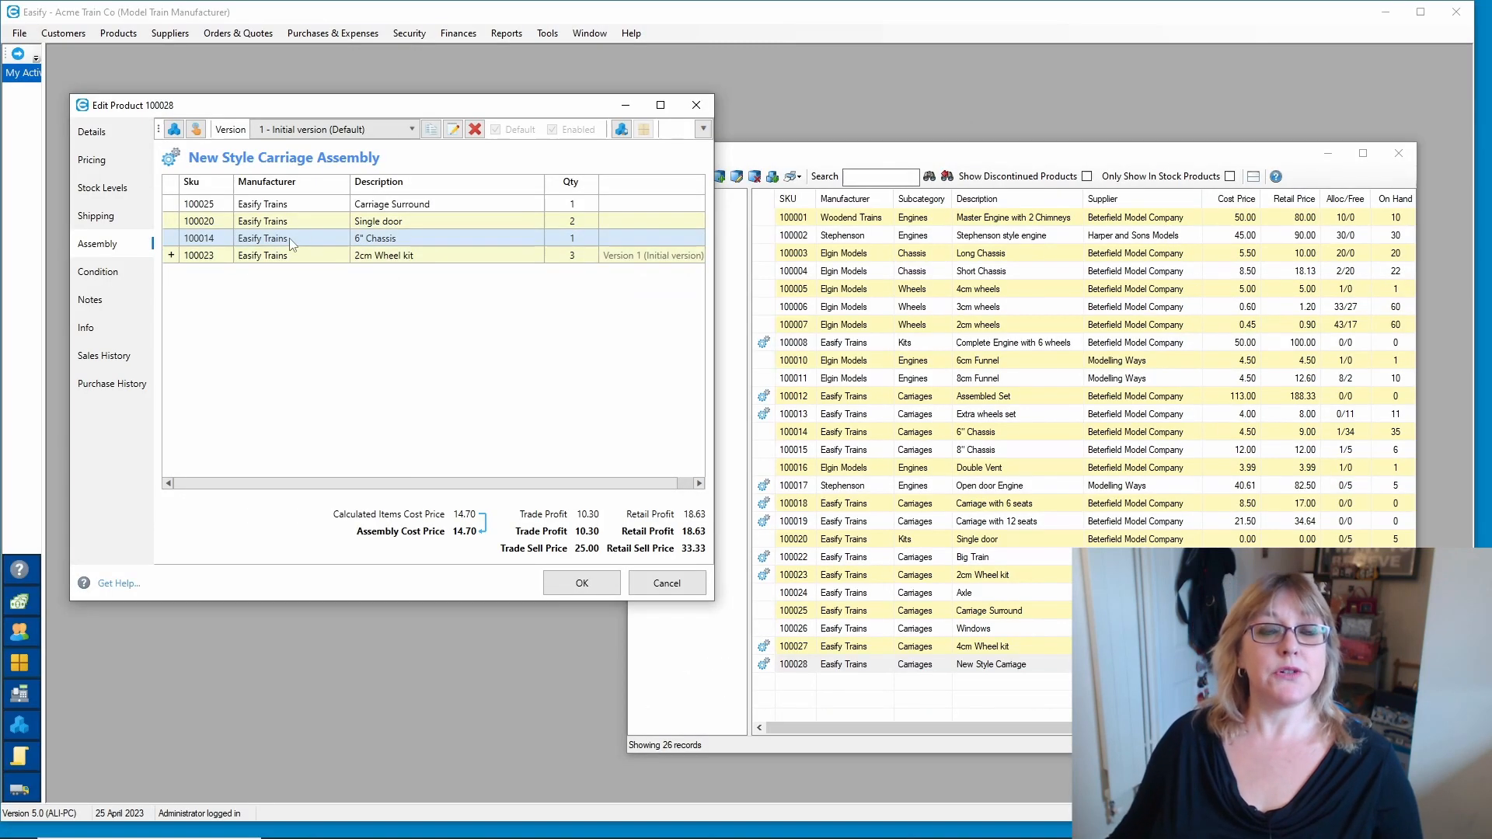
mouse_move(431, 129)
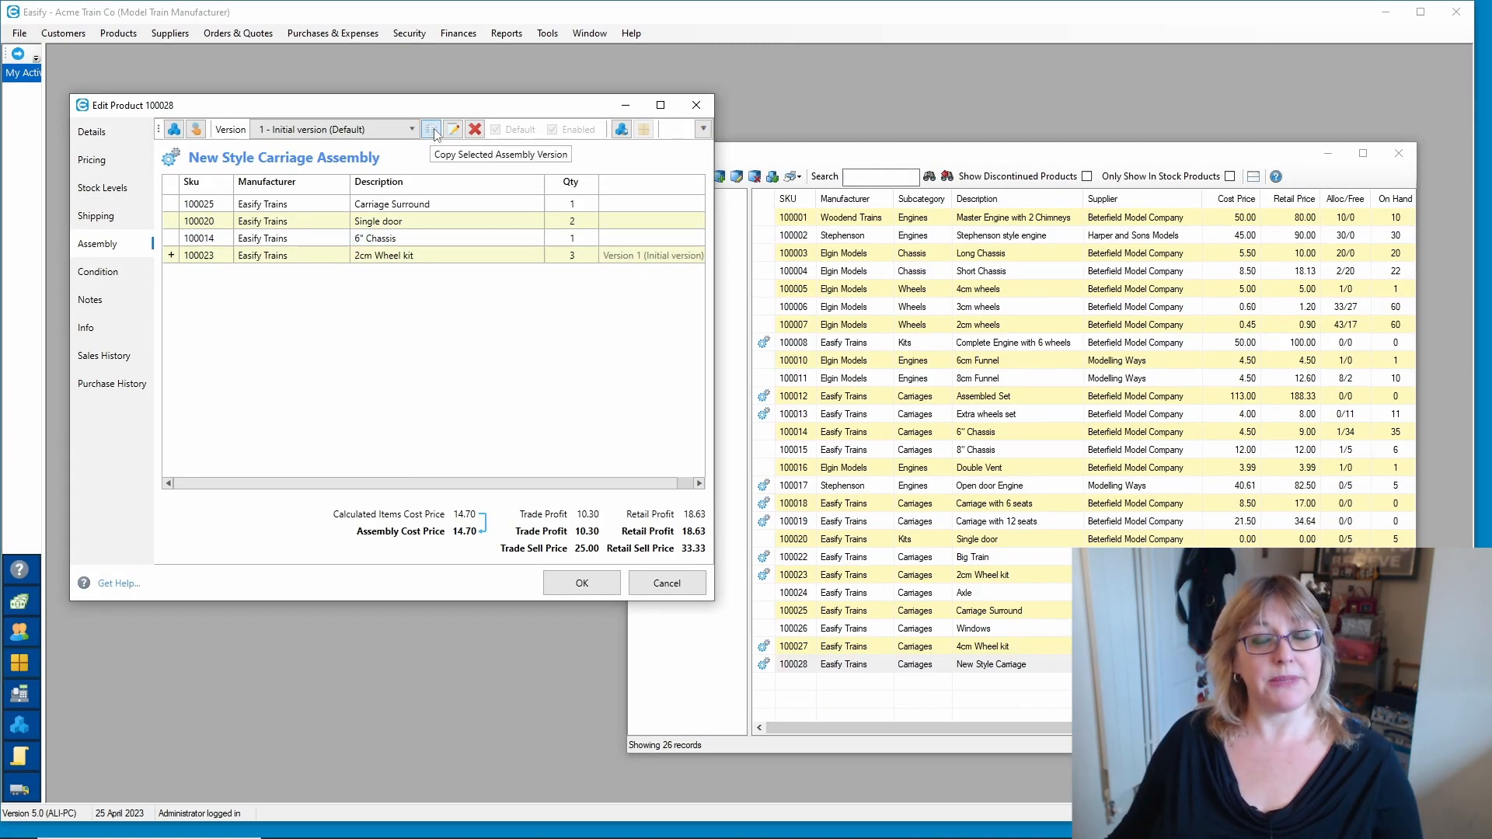
click(431, 129)
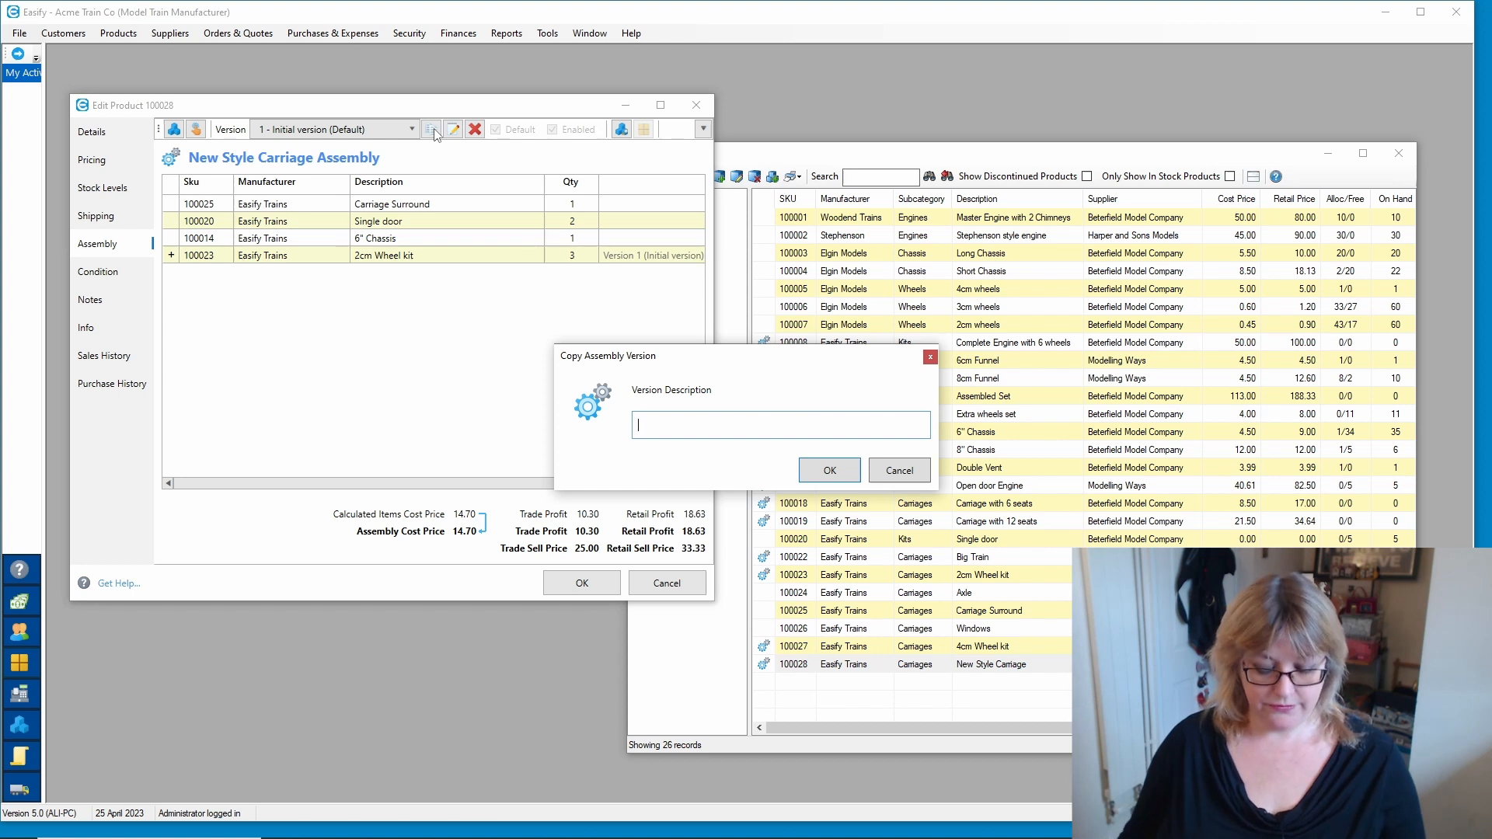
text(Version 2)
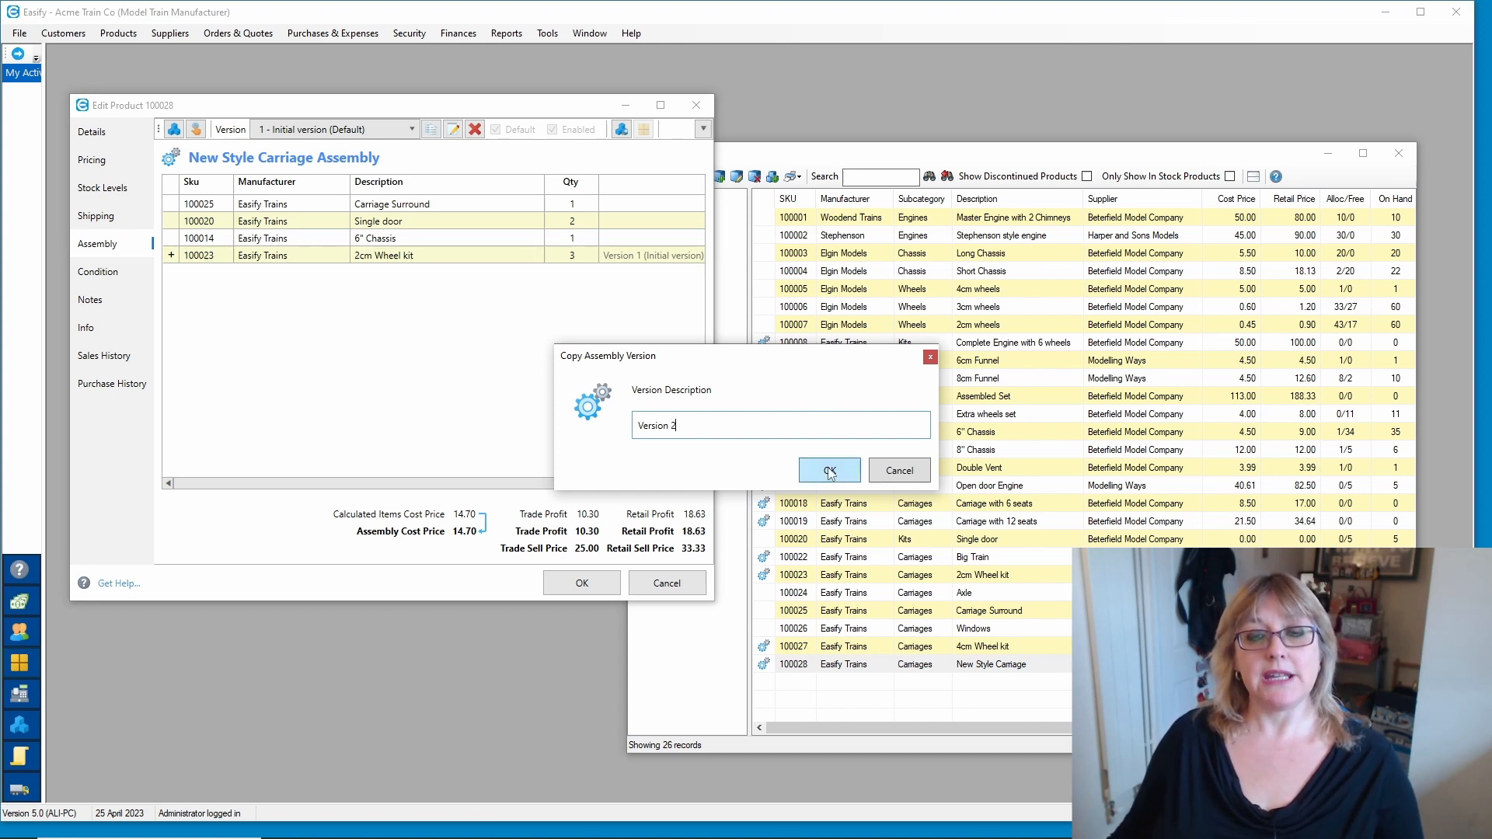
click(827, 470)
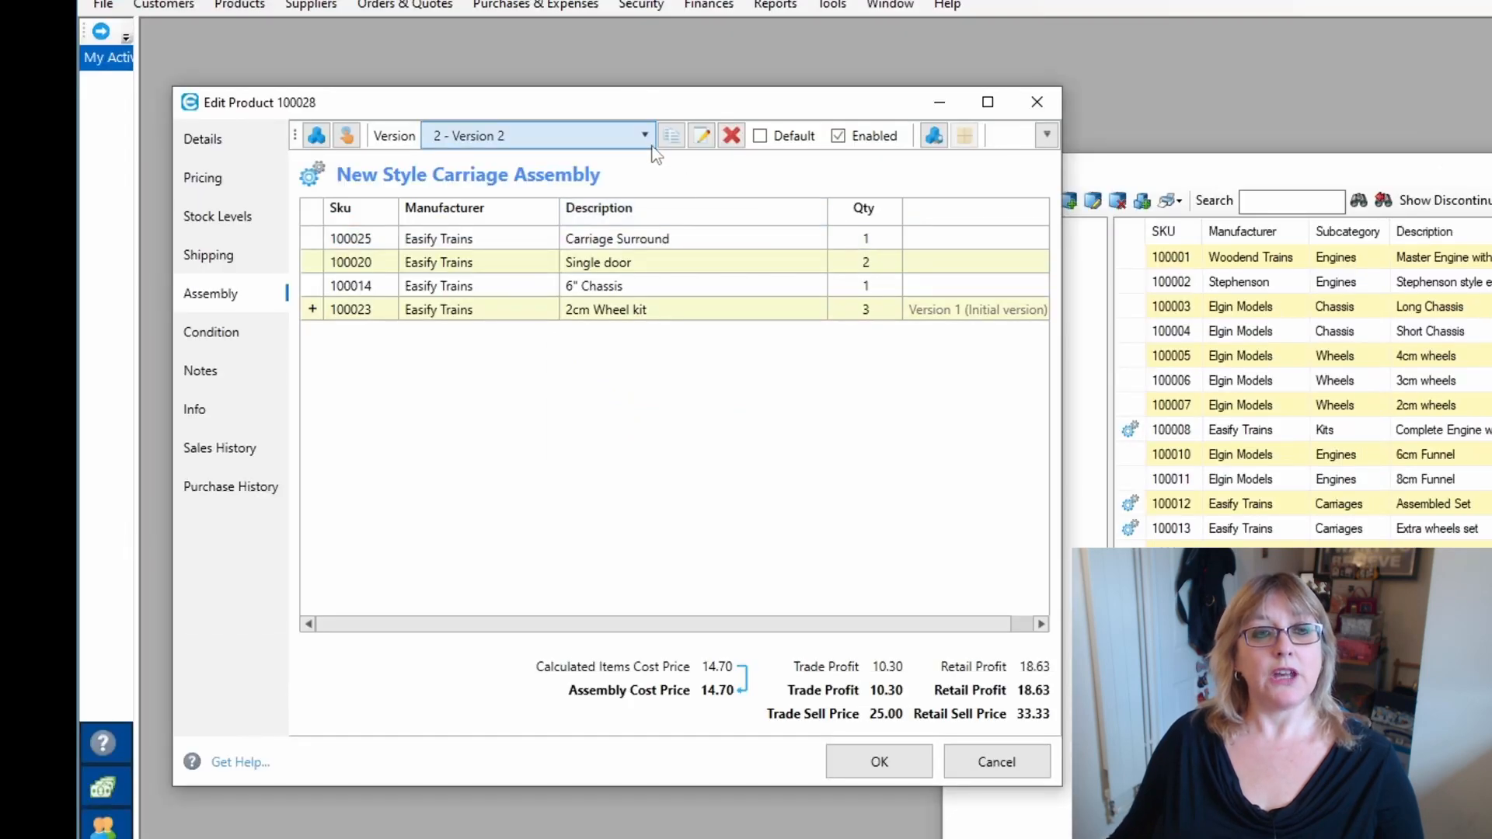
click(643, 135)
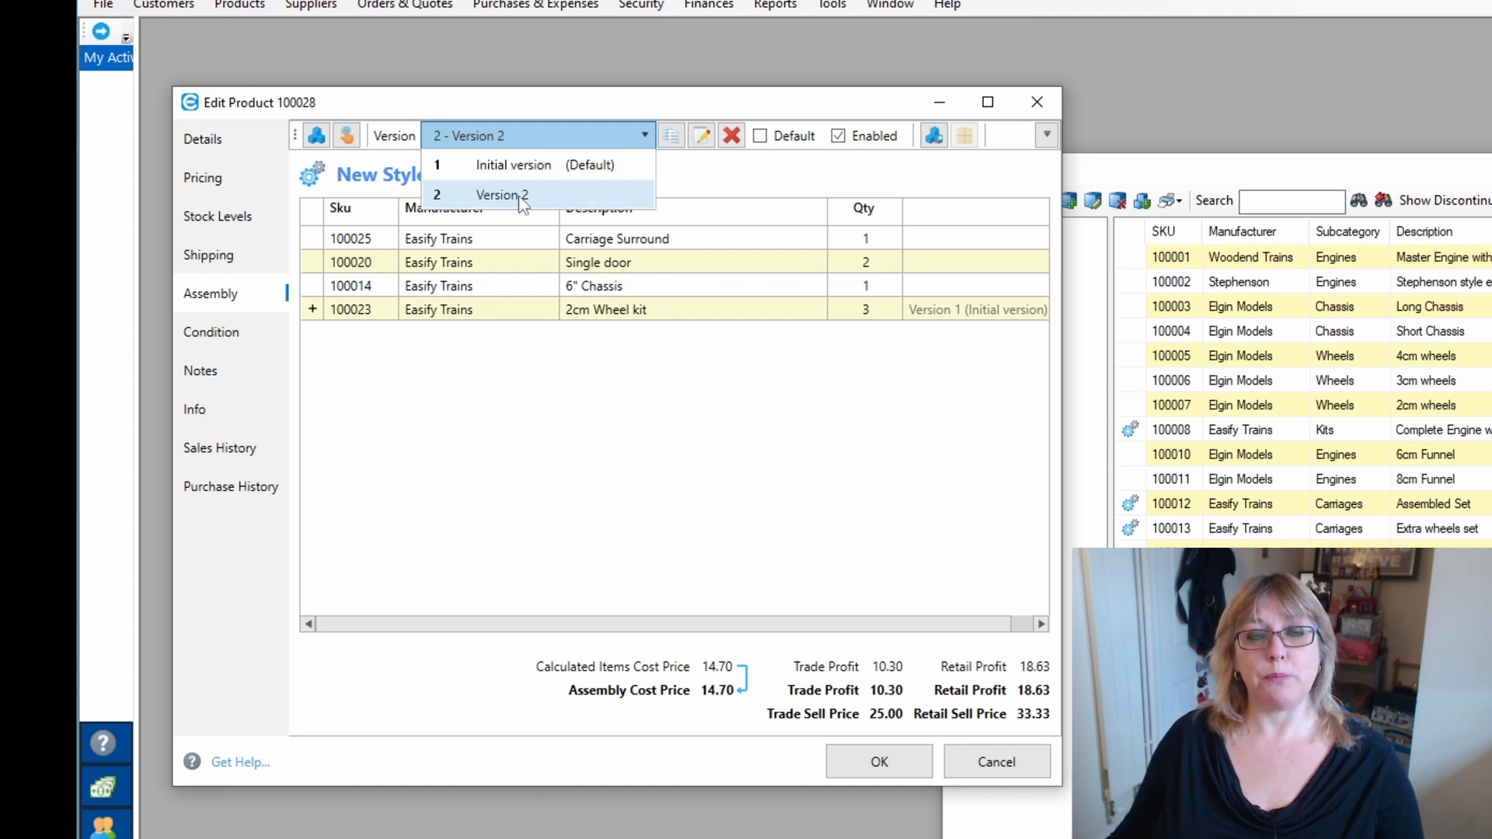
click(502, 196)
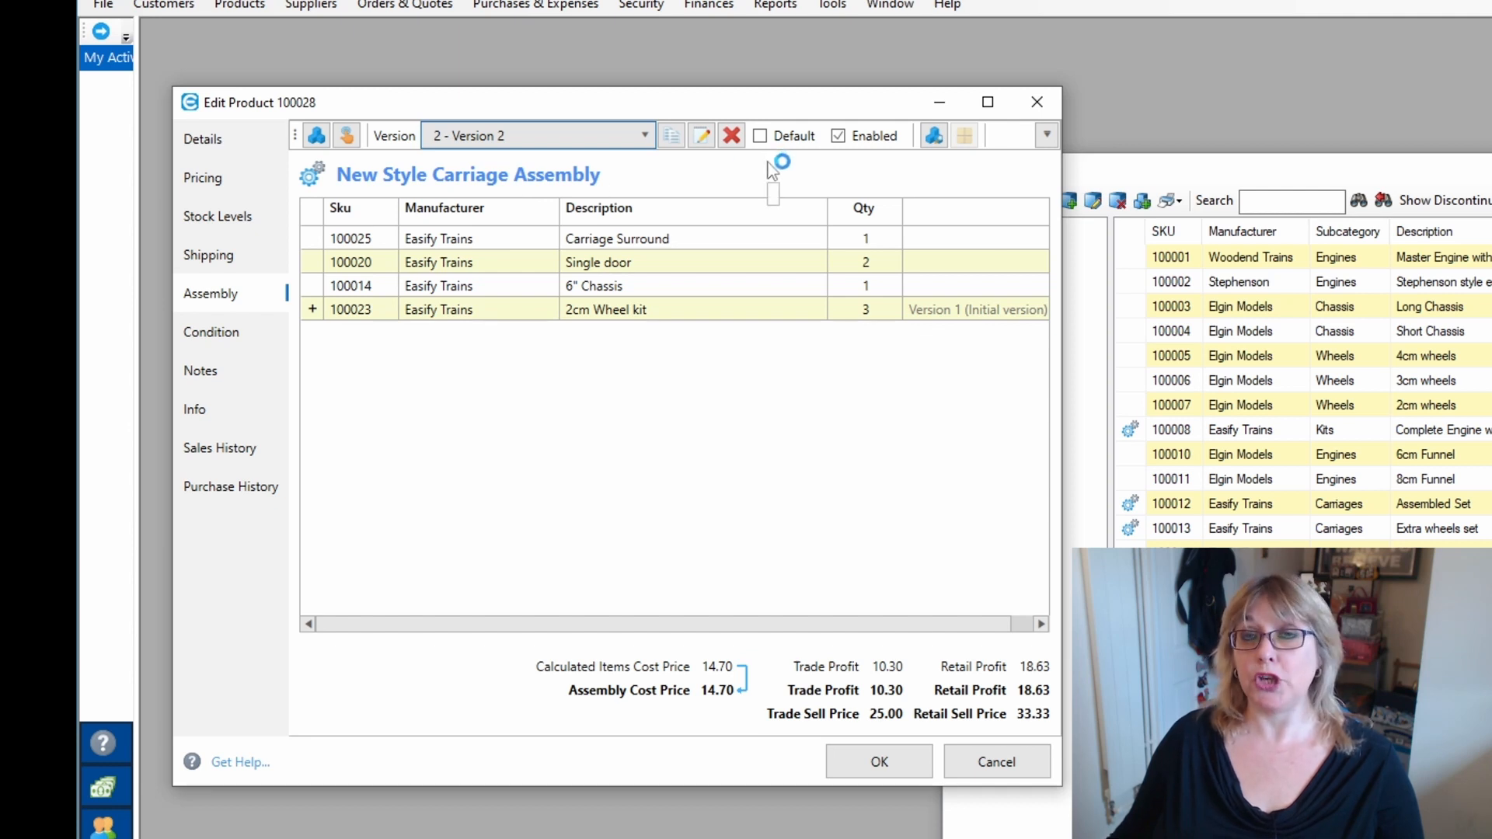
click(597, 262)
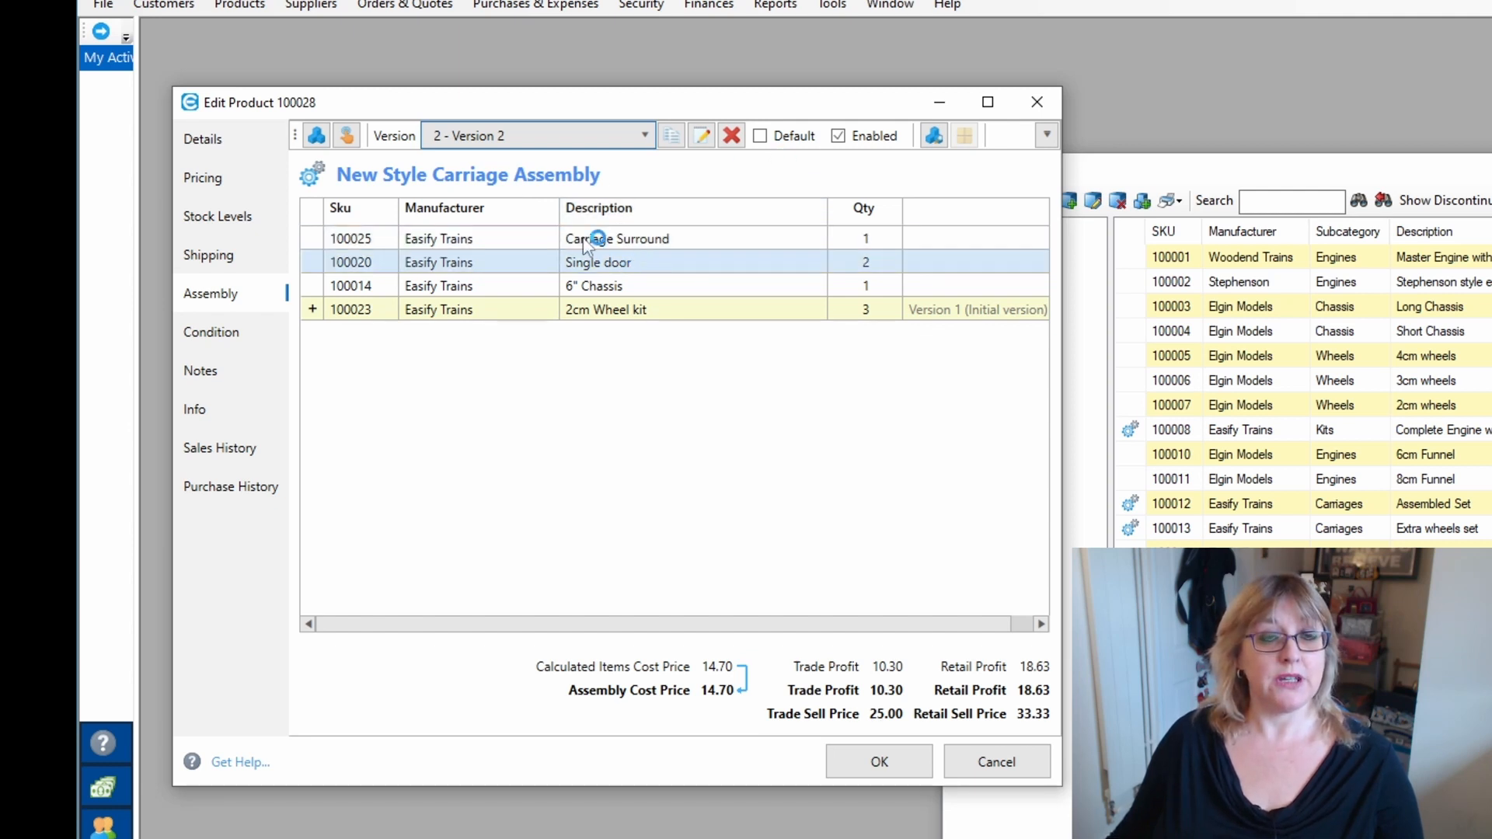
click(691, 309)
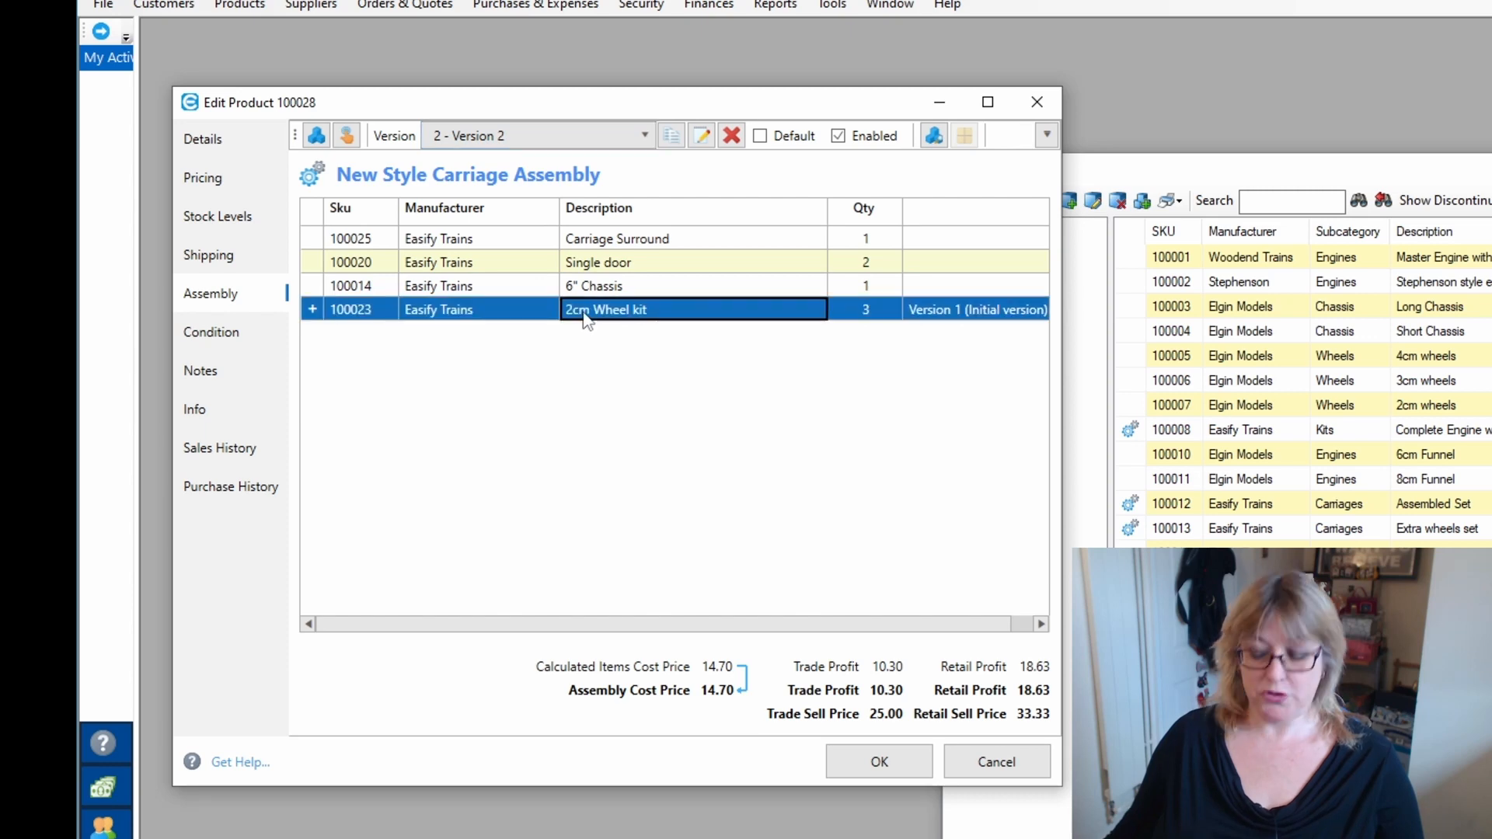